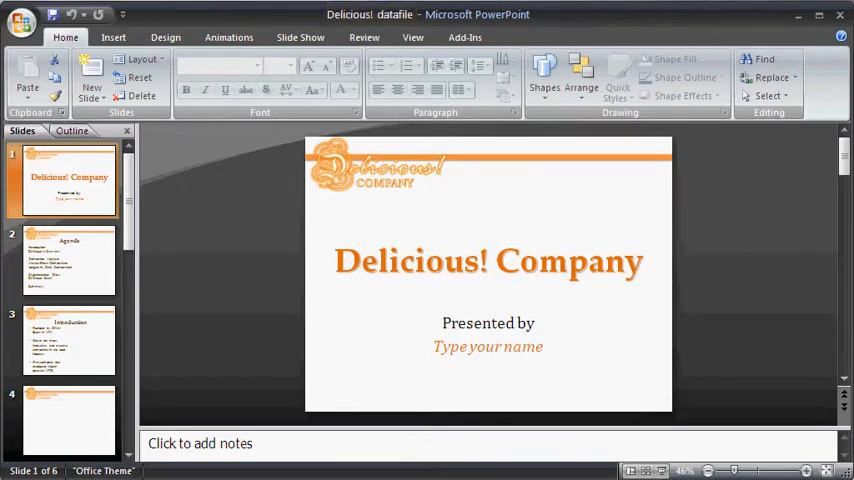
{"action": "mouse_move", "coordinate": [432, 356]}
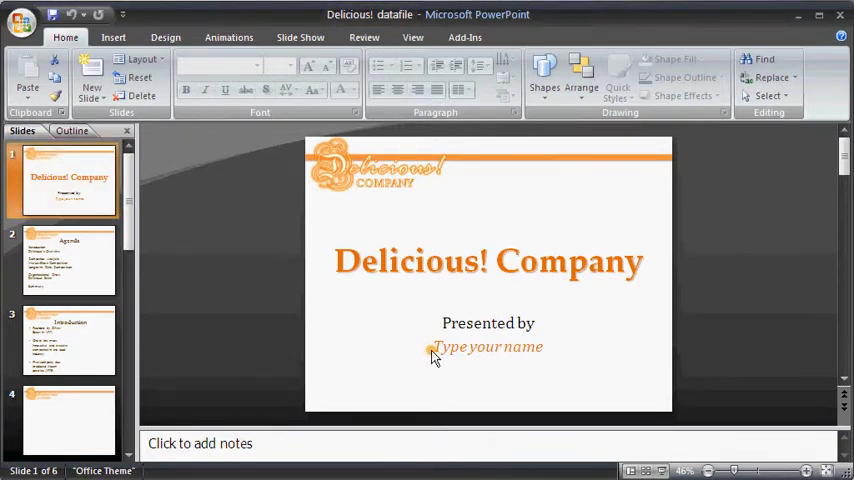
- Replace the name placeholder on slide 1 with 'ITS Training Program'
{"action": "left_click", "coordinate": [486, 346]}
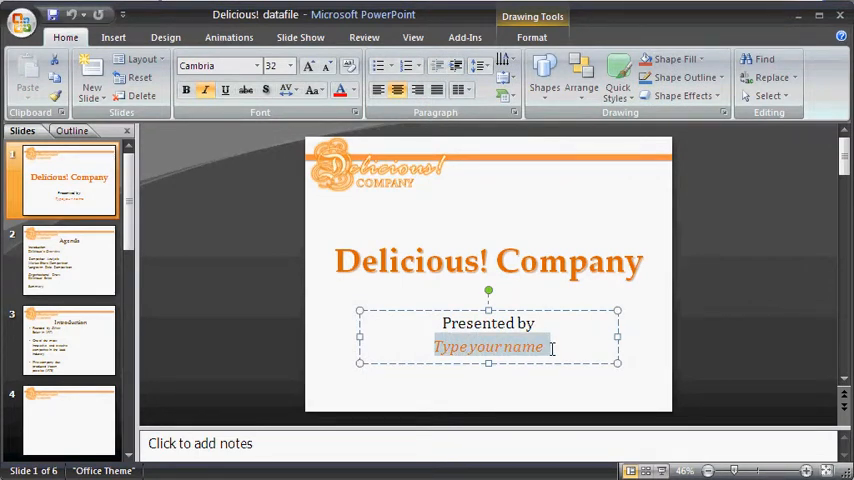
{"action": "type", "text": "ITS T"}
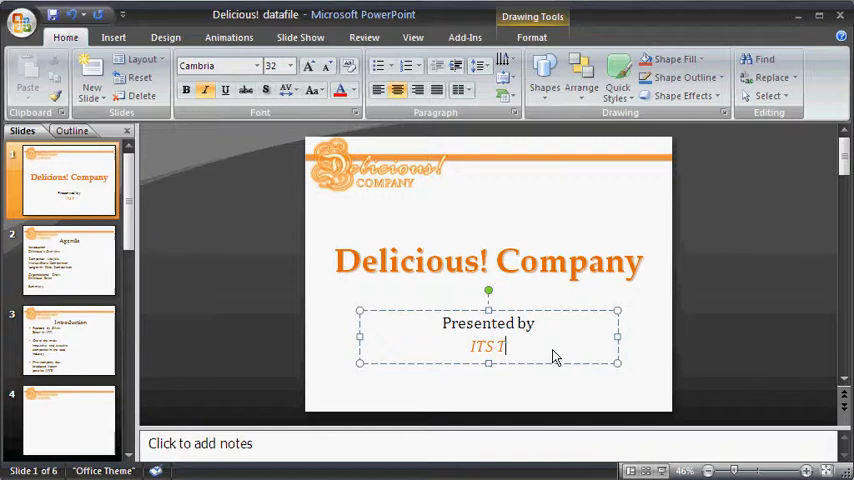
{"action": "type", "text": "raining Program"}
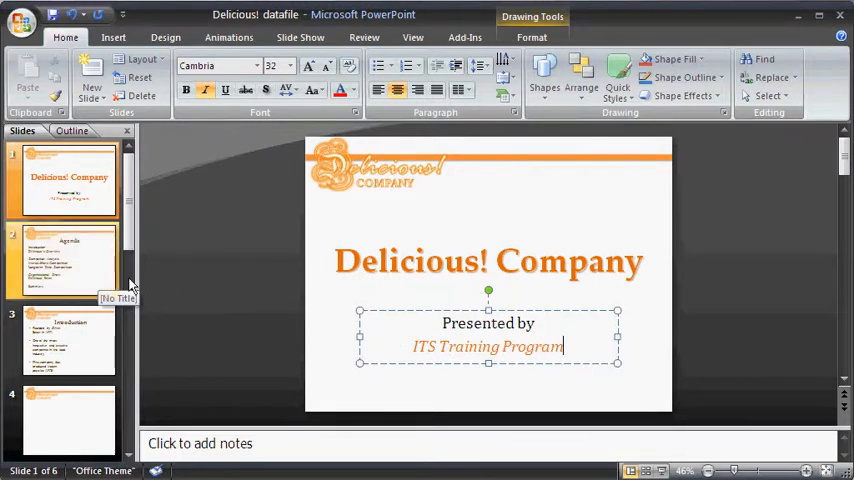
- Switch to the Agenda slide and give its items Filled Round Bullets
{"action": "left_click", "coordinate": [64, 260]}
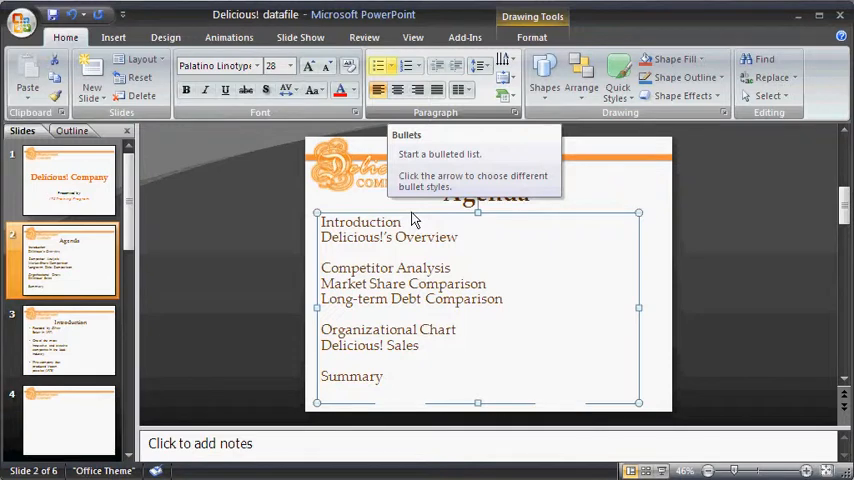
{"action": "mouse_move", "coordinate": [404, 156]}
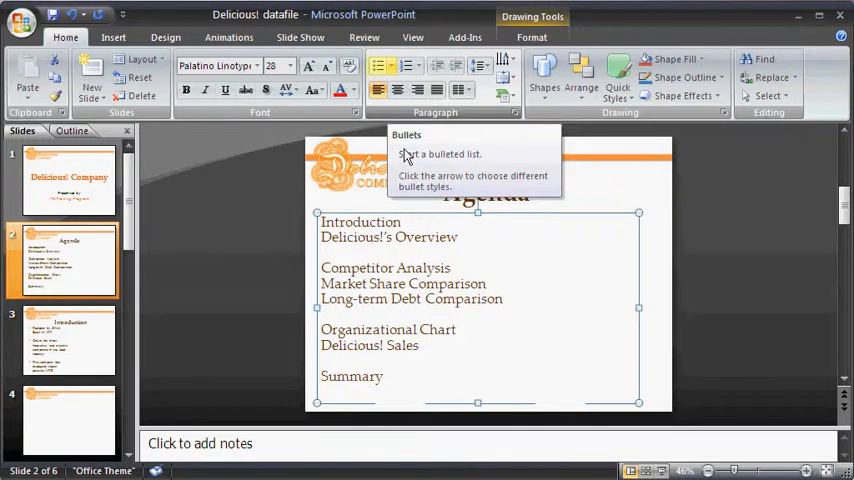
{"action": "left_click", "coordinate": [394, 66]}
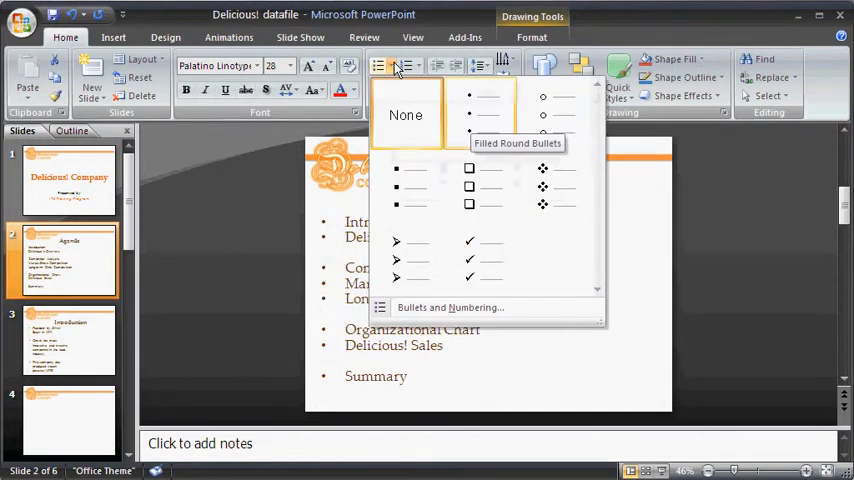
{"action": "mouse_move", "coordinate": [482, 112]}
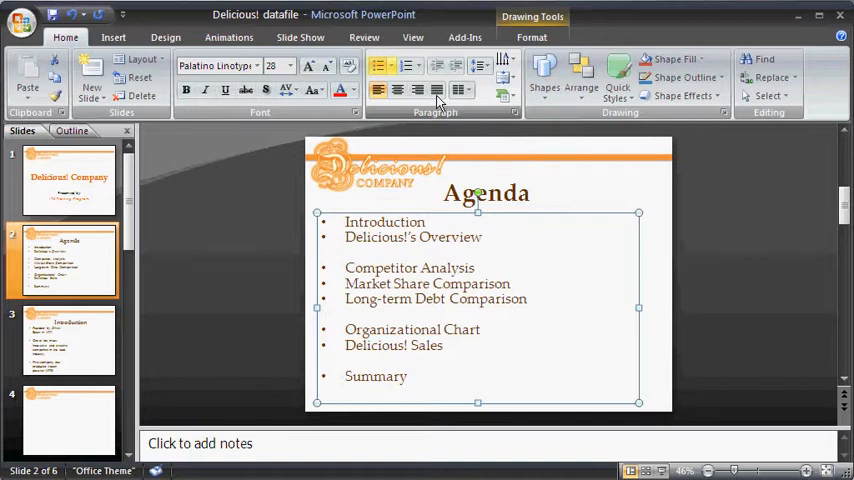
- Change the agenda list to small picture bullets via Bullets and Numbering > Picture
{"action": "left_click", "coordinate": [384, 66]}
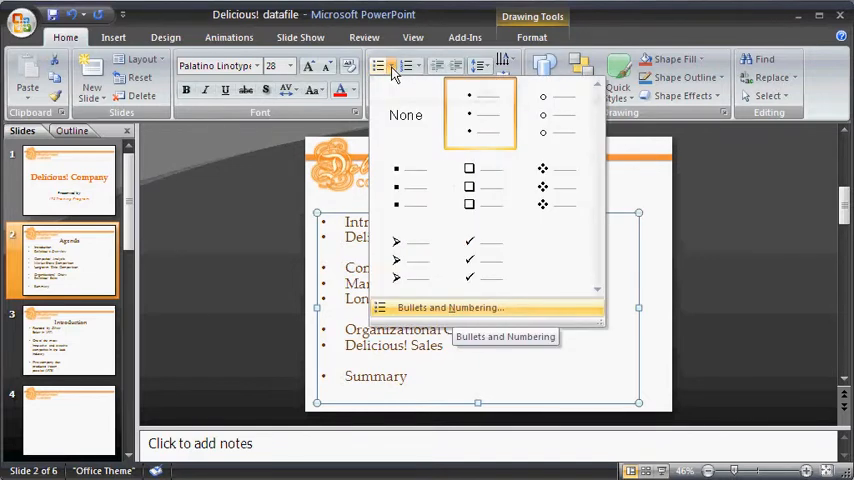
{"action": "mouse_move", "coordinate": [416, 168]}
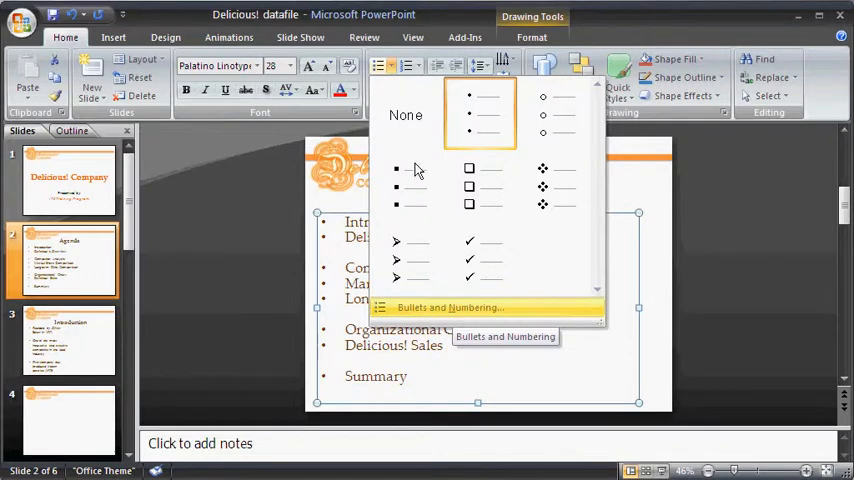
{"action": "left_click", "coordinate": [448, 308]}
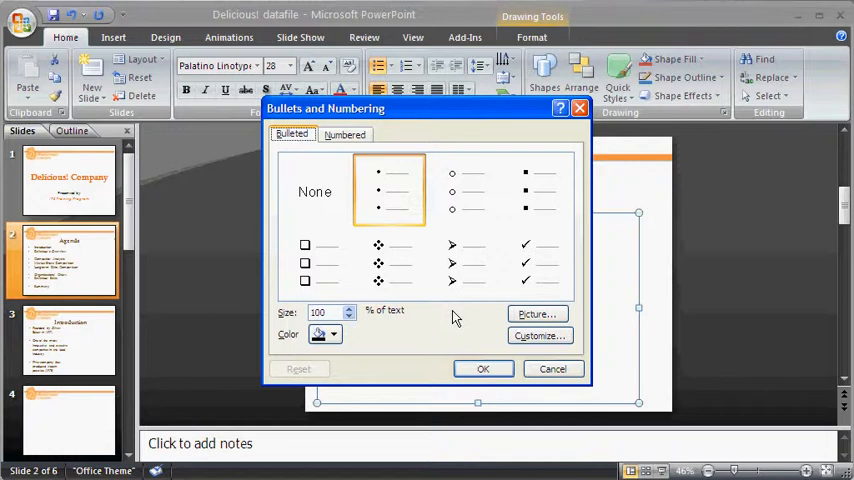
{"action": "mouse_move", "coordinate": [536, 314]}
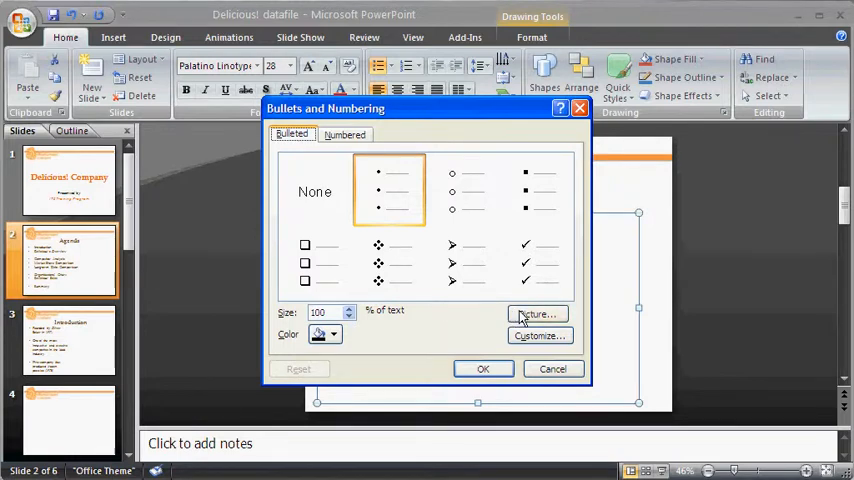
{"action": "left_click", "coordinate": [536, 314]}
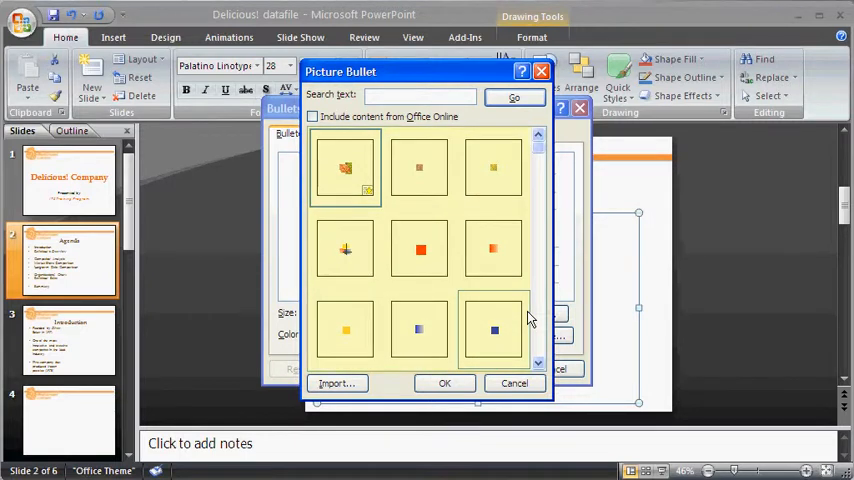
{"action": "left_click", "coordinate": [492, 330]}
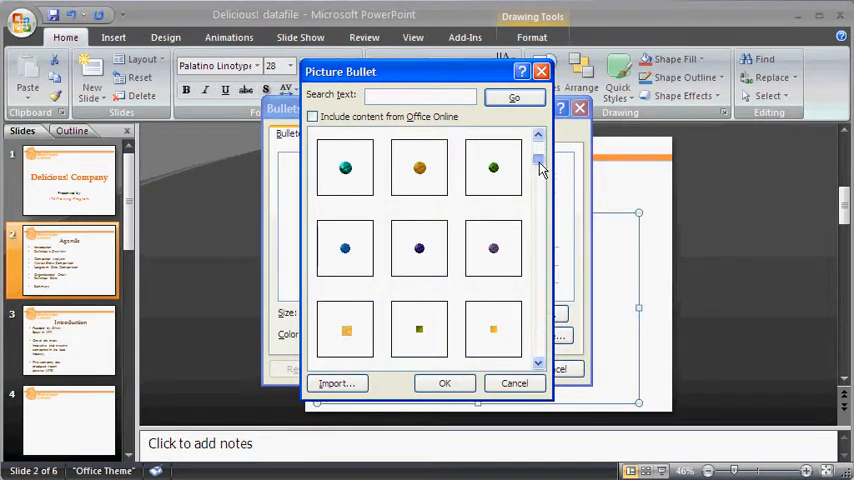
{"action": "scroll", "scroll_direction": "down", "scroll_amount": 3}
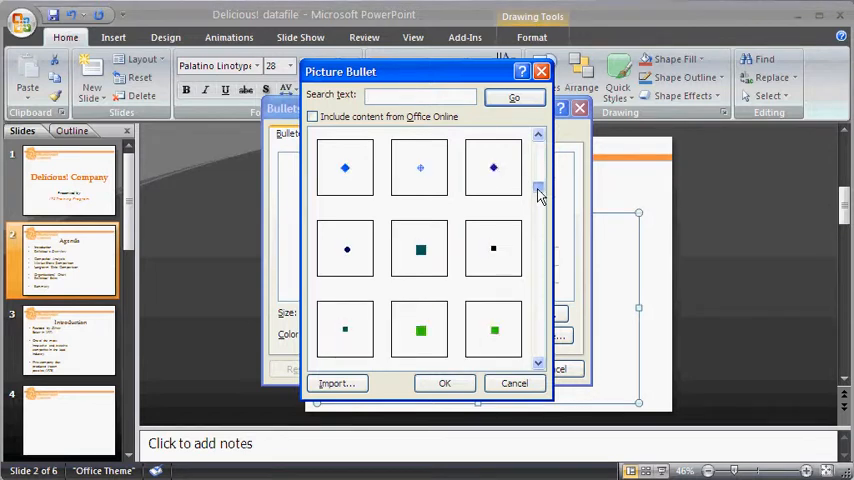
{"action": "scroll", "scroll_direction": "down", "scroll_amount": 3}
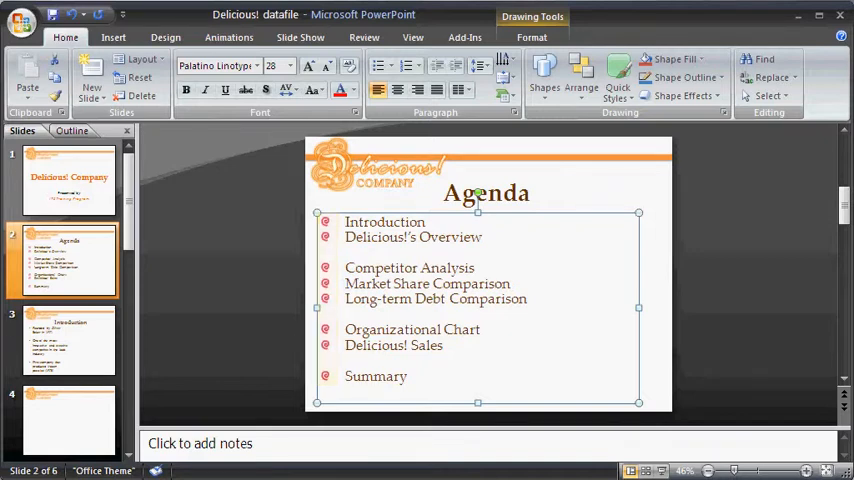
- Indent Market Share Comparison and Long-term Debt Comparison under Competitor Analysis
{"action": "left_click_drag", "start_coordinate": [344, 284], "coordinate": [528, 300]}
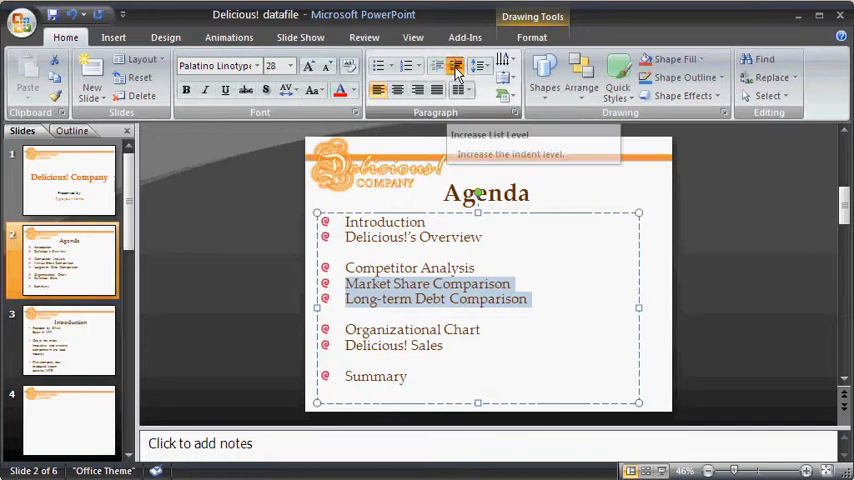
{"action": "left_click", "coordinate": [448, 66]}
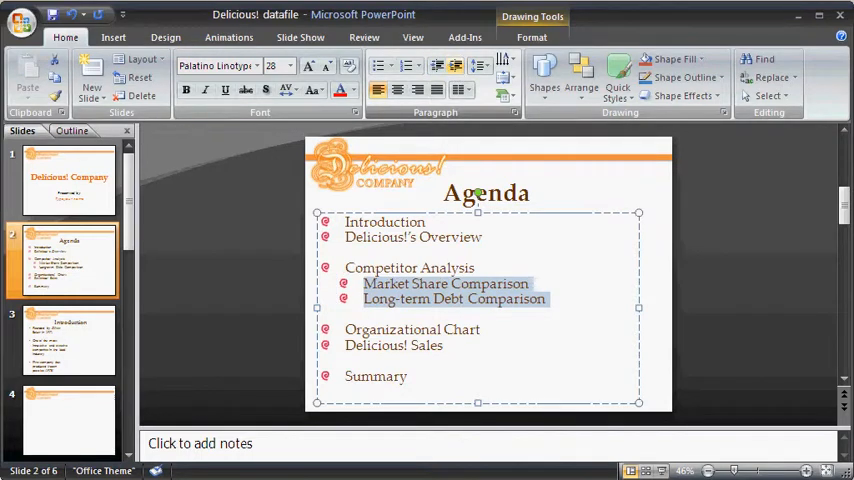